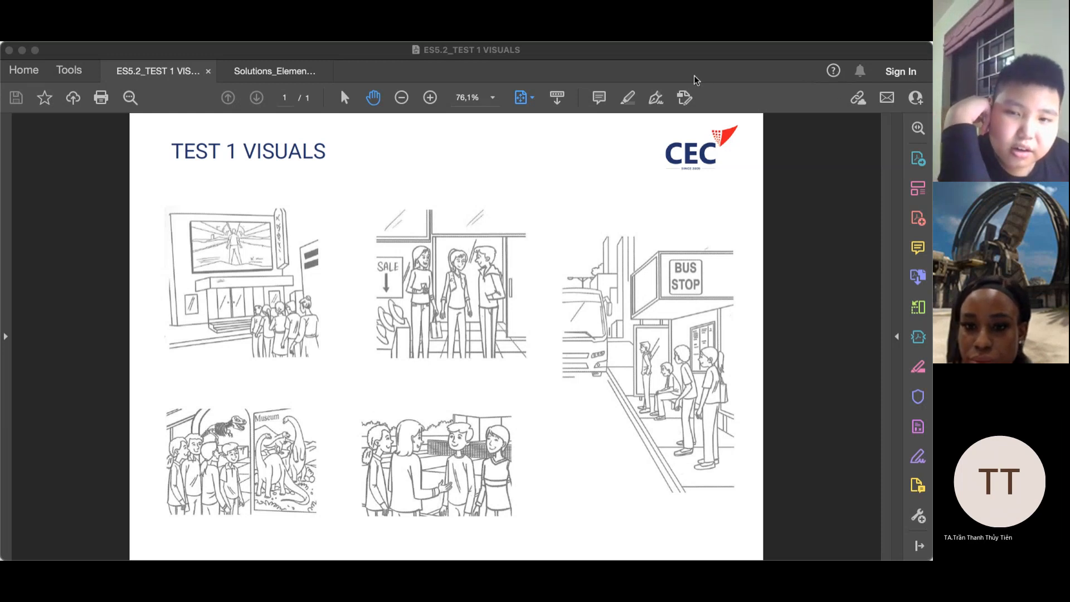
mouse_move(793, 71)
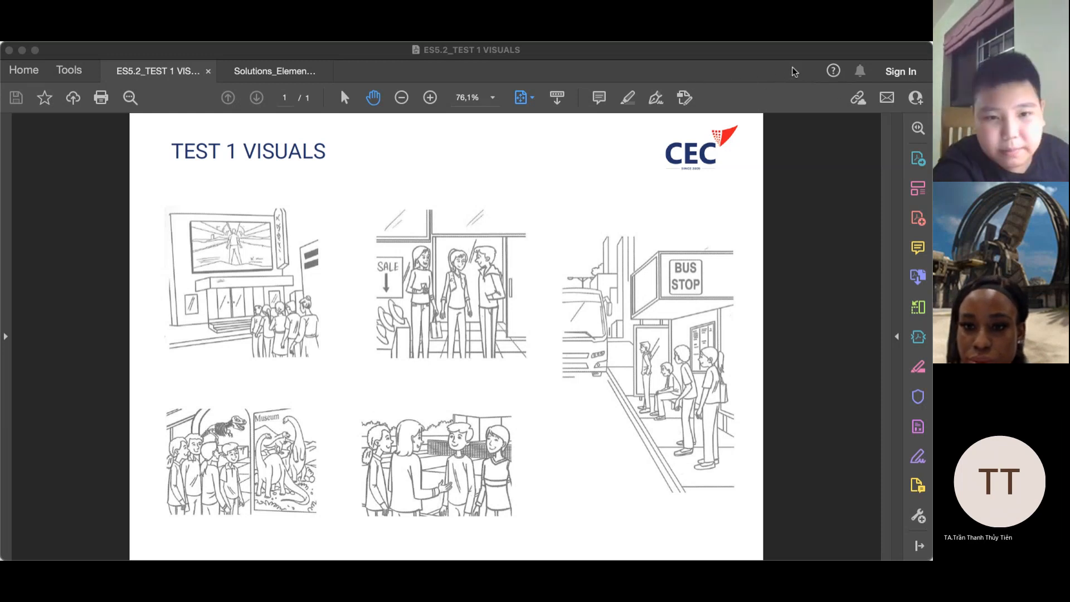
mouse_move(852, 298)
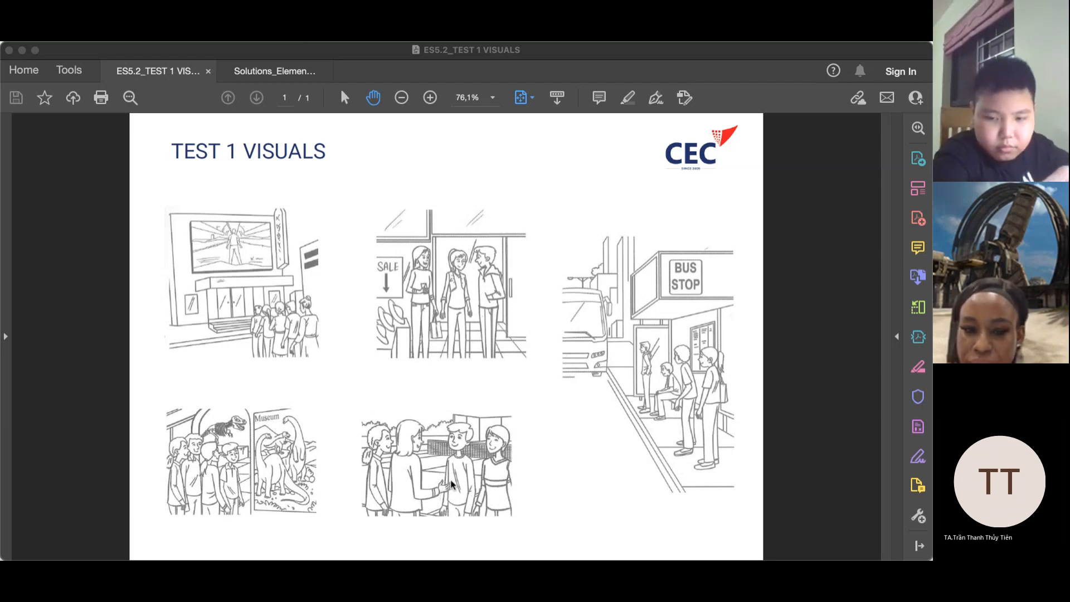
mouse_move(526, 328)
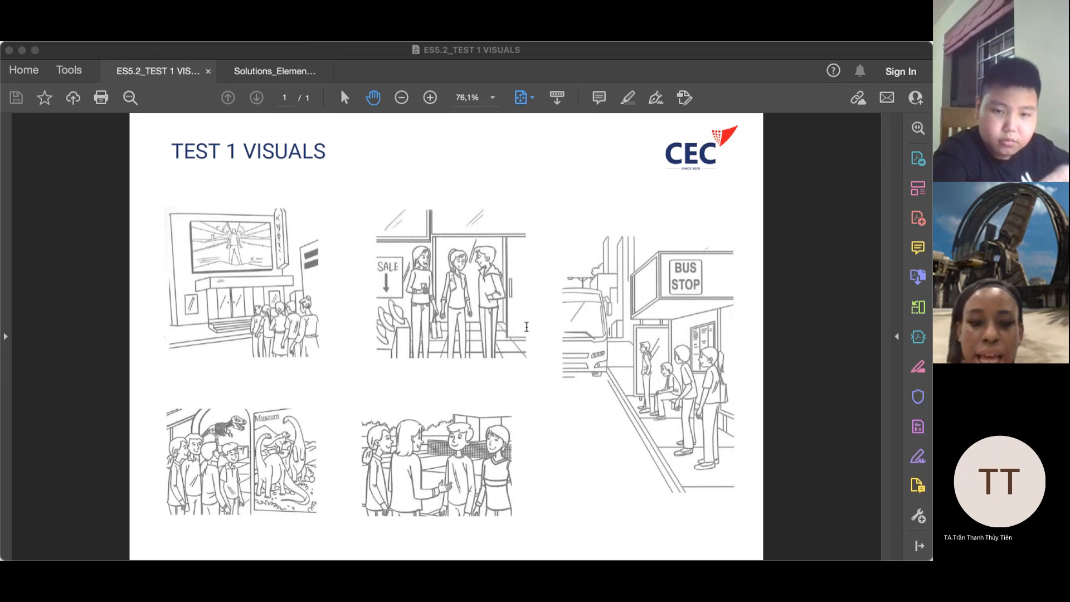
mouse_move(589, 306)
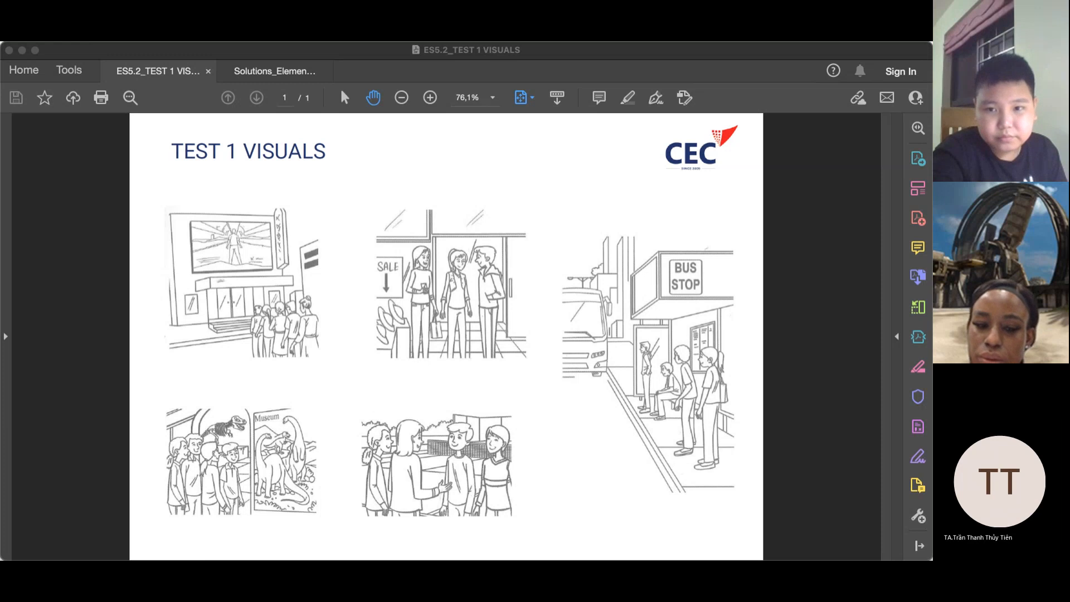
mouse_move(294, 528)
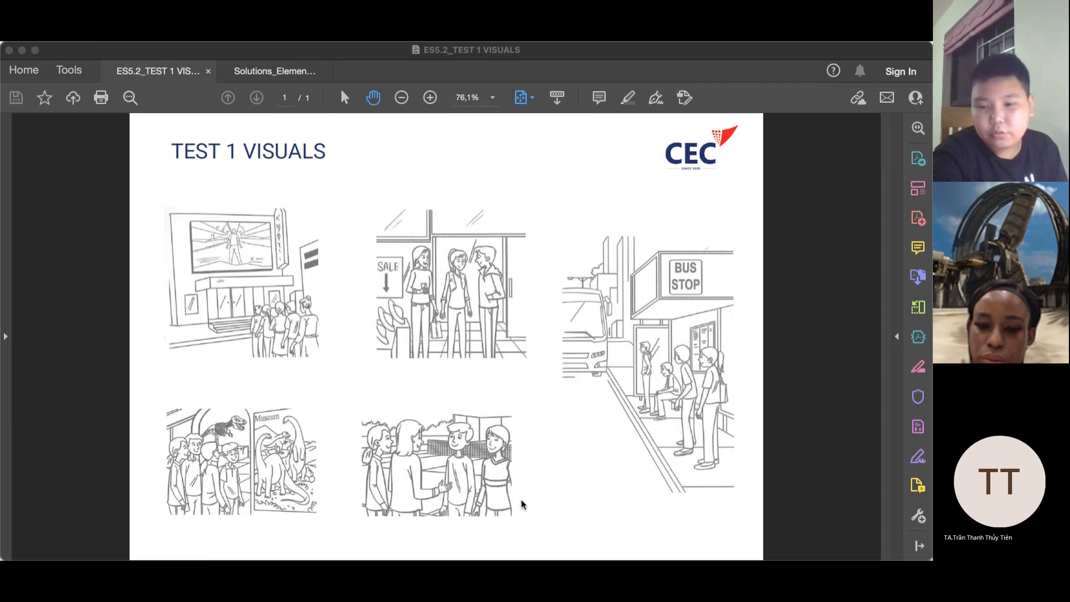
mouse_move(514, 545)
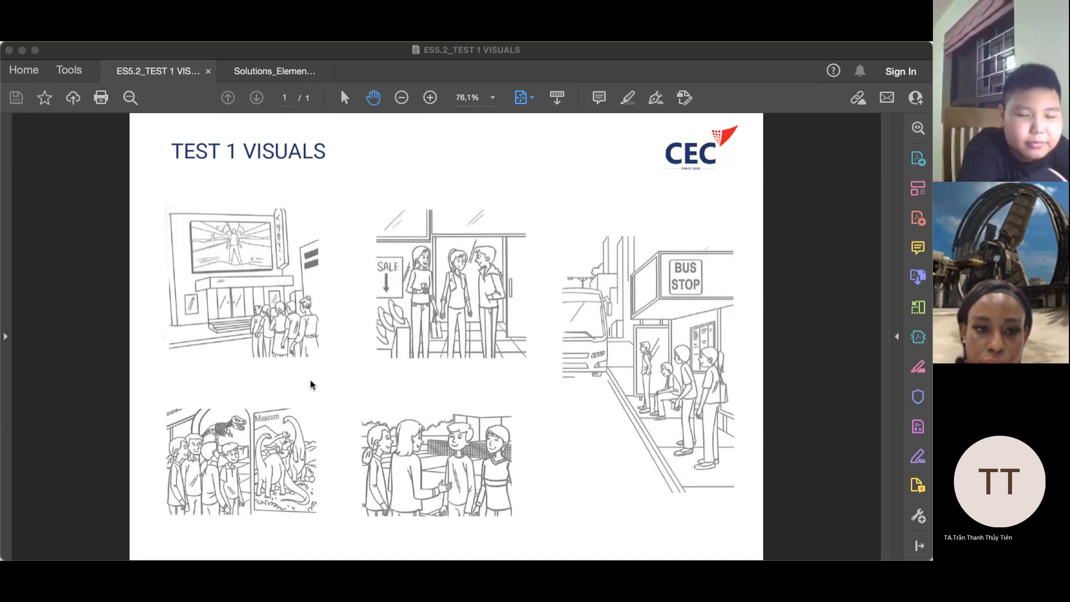
mouse_move(232, 366)
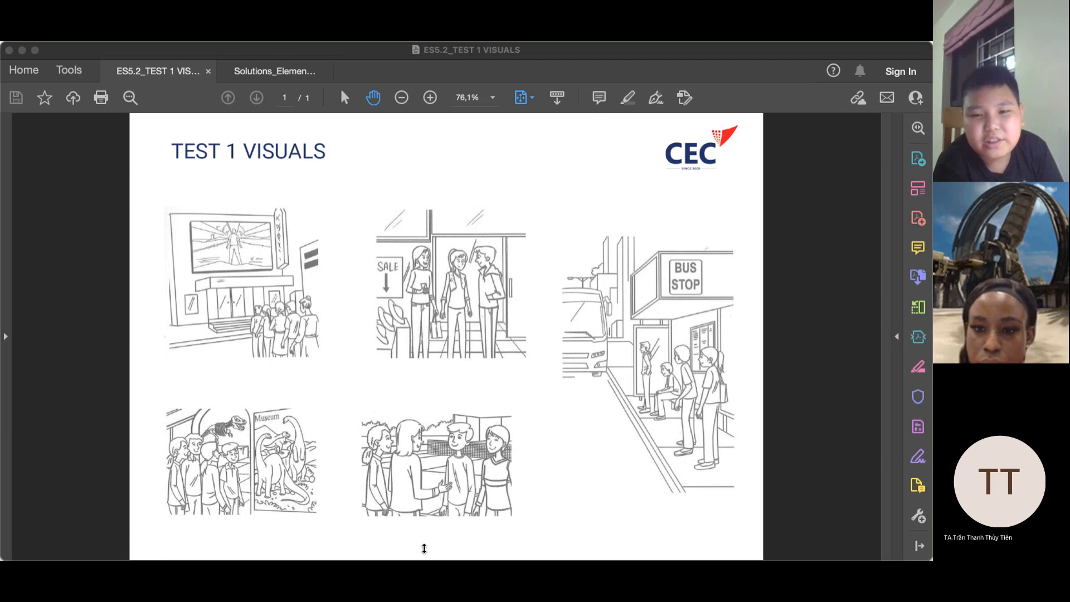
mouse_move(741, 275)
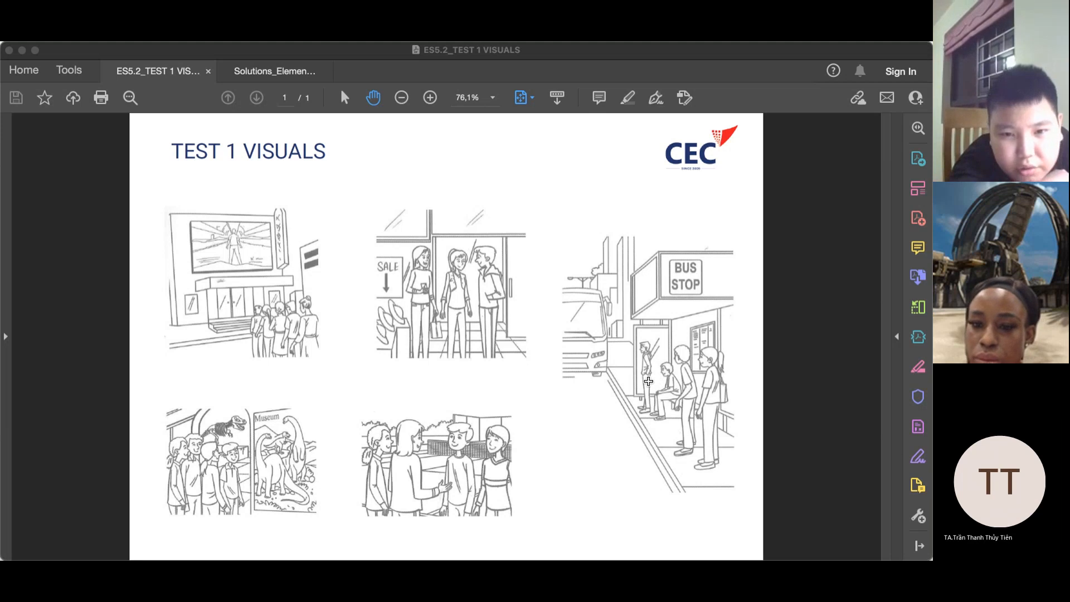
mouse_move(713, 295)
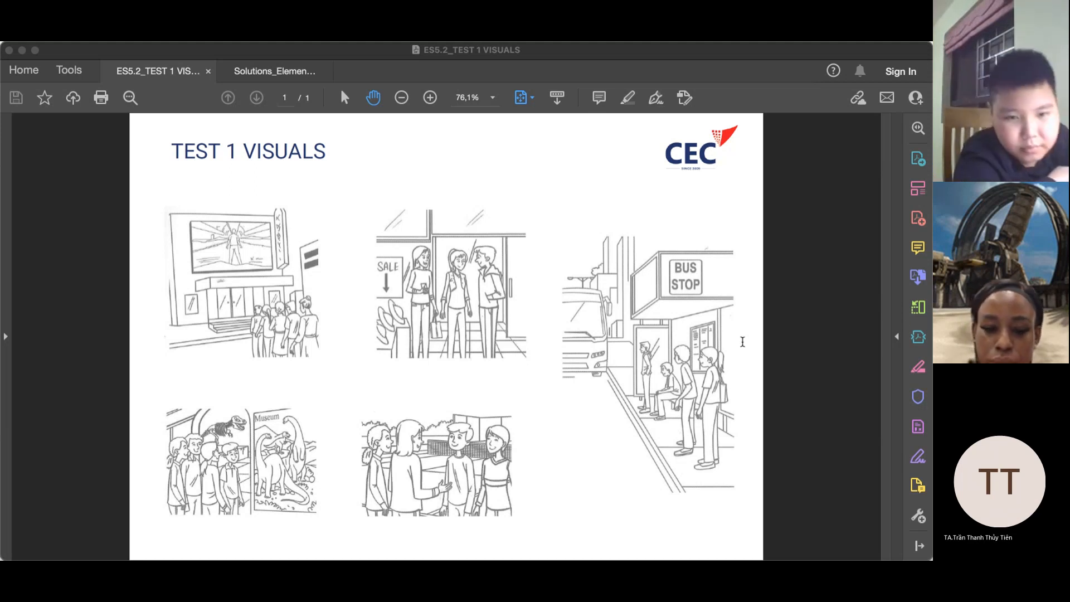
mouse_move(721, 358)
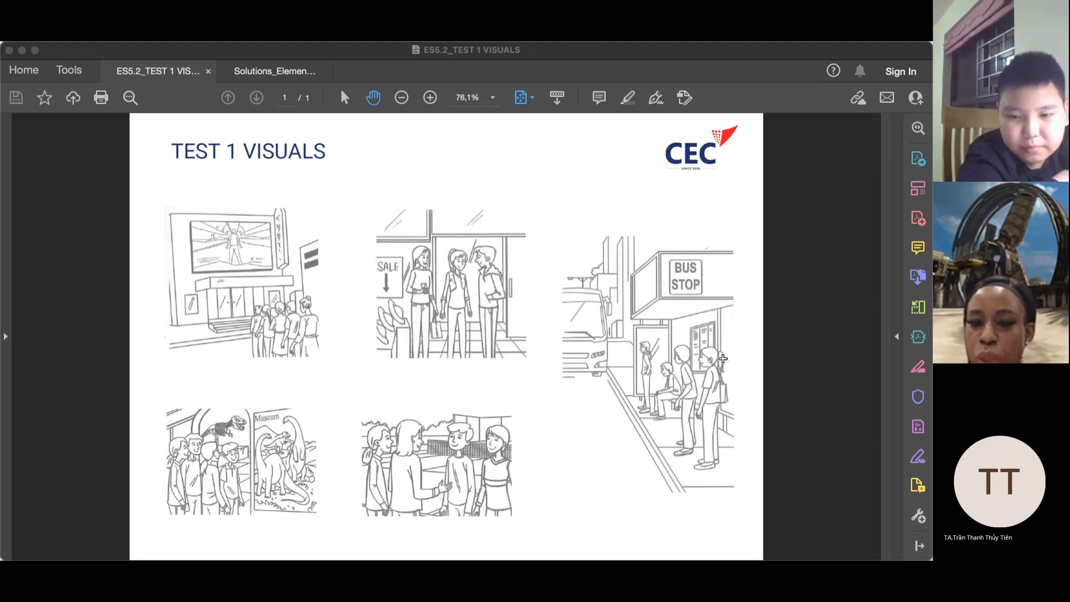
mouse_move(718, 353)
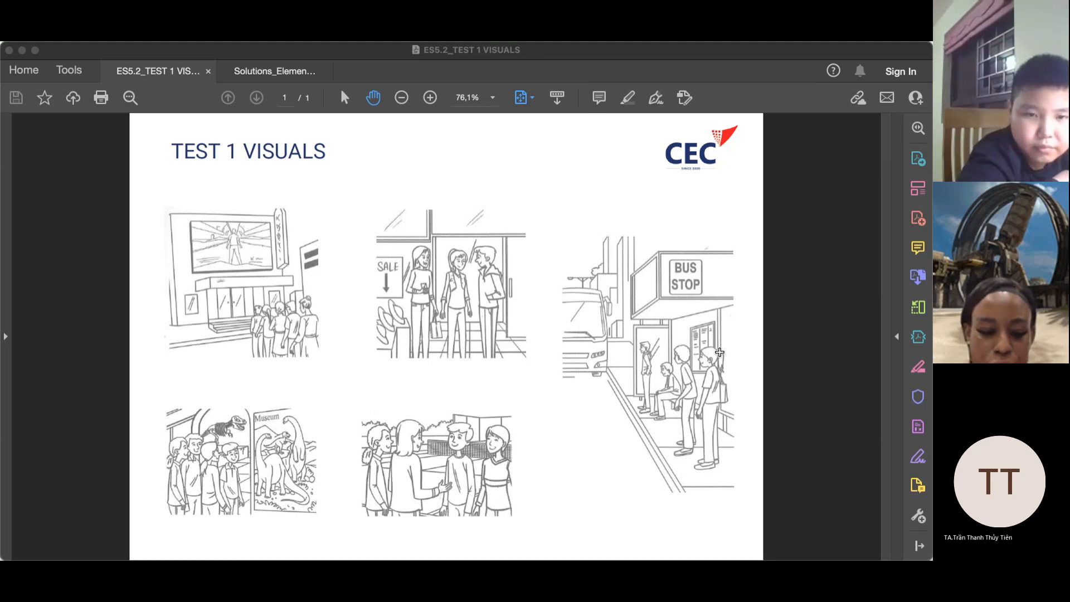